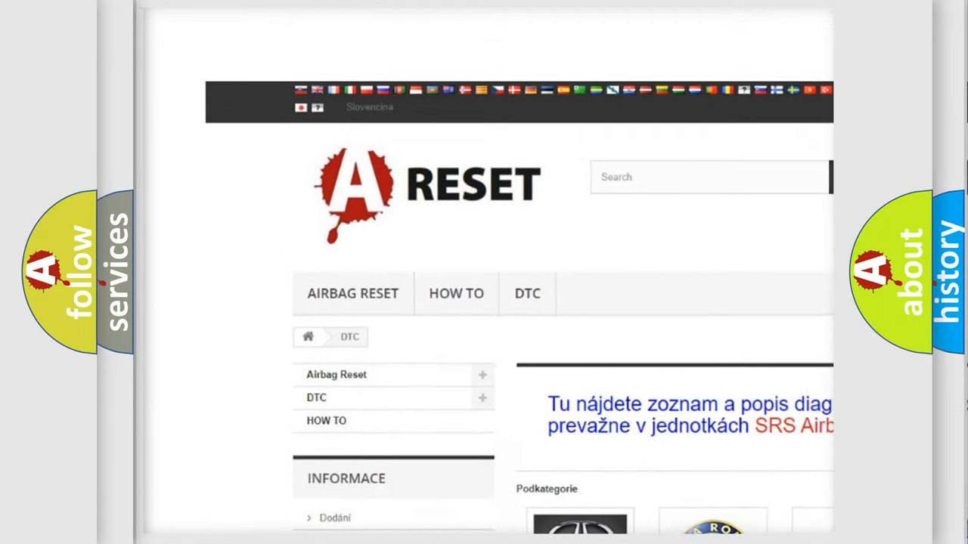
# Step: Open the BUICK DTC tile and scroll its airbag codes from B0002 toward B101E
pyautogui.scroll(-3)
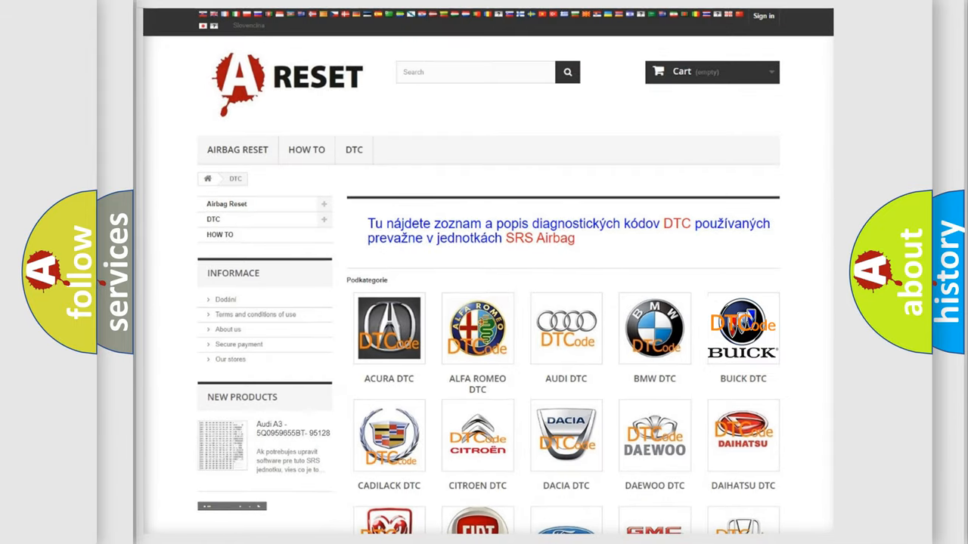
pyautogui.click(742, 328)
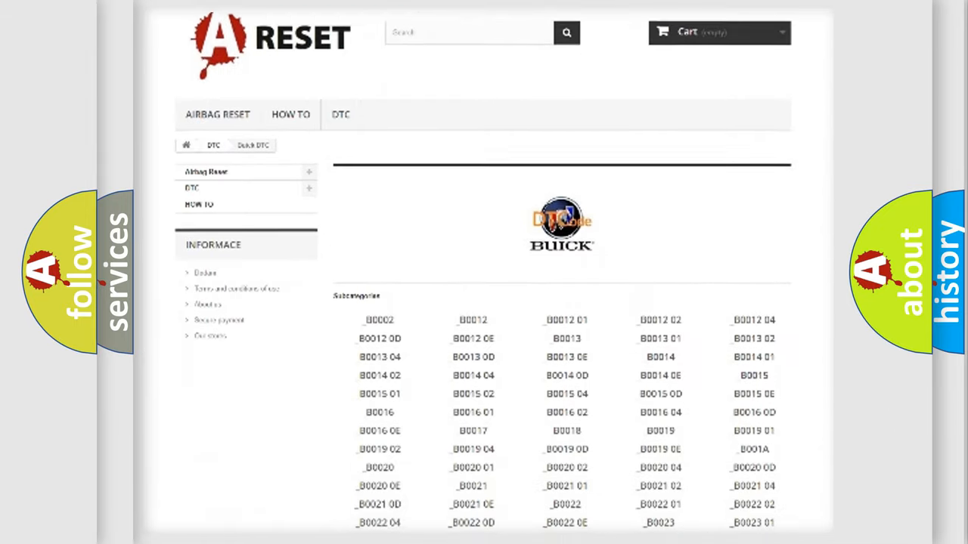
pyautogui.scroll(-3)
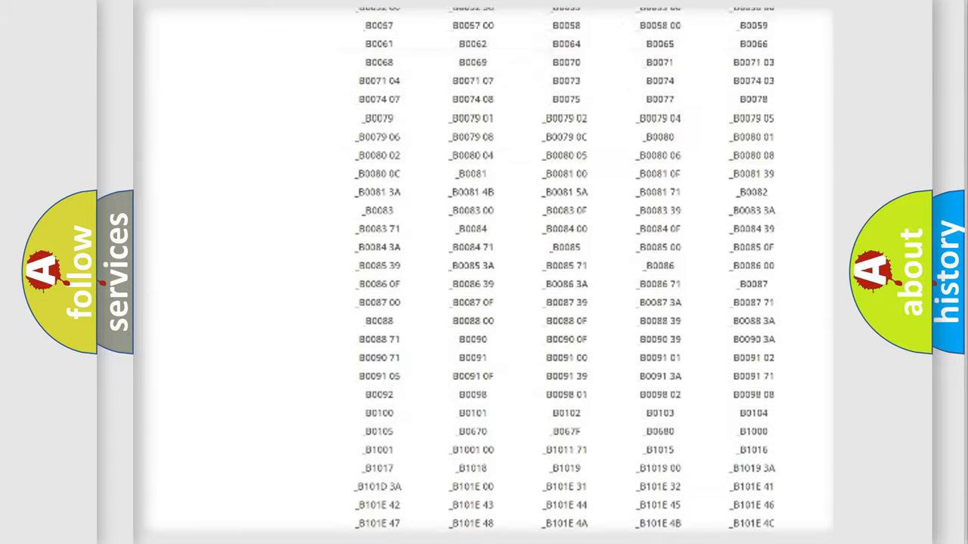